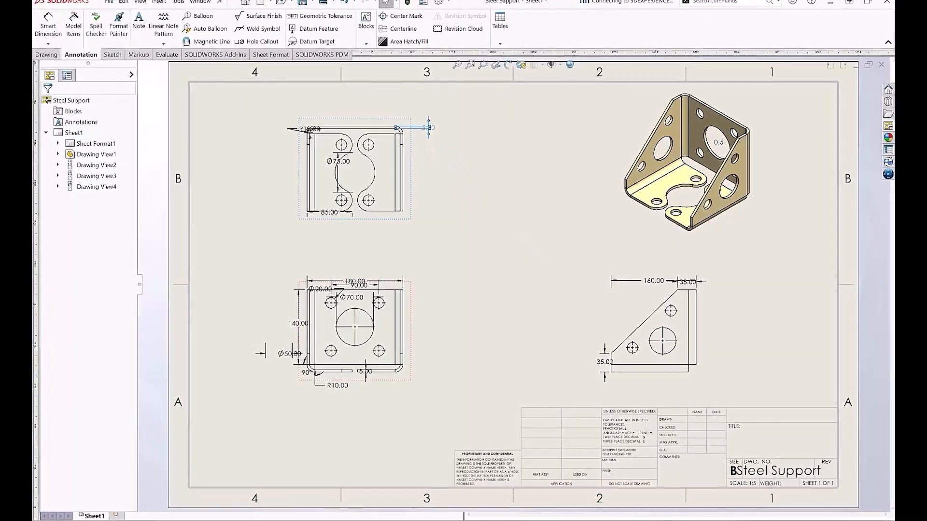
# - Select the upper view's radius, angle, thickness, diameter and width dimensions for arranging
pyautogui.click(428, 125)
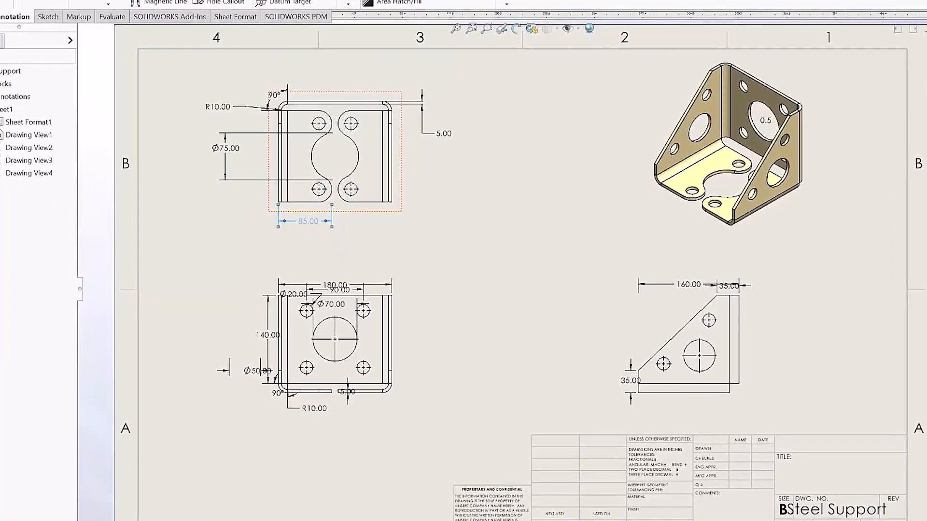
# - Clear the dimension selection on empty sheet space before picking the 180.00 dimension
pyautogui.click(451, 219)
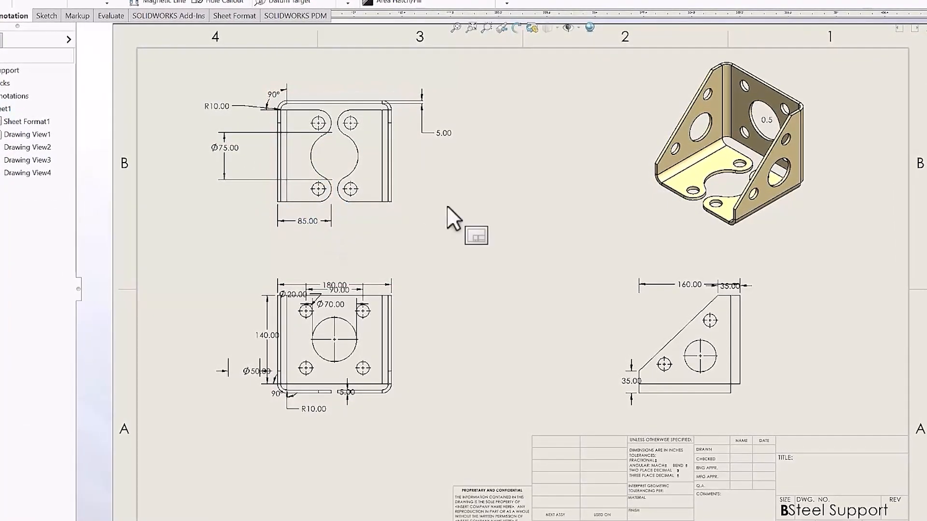
pyautogui.moveTo(415, 94)
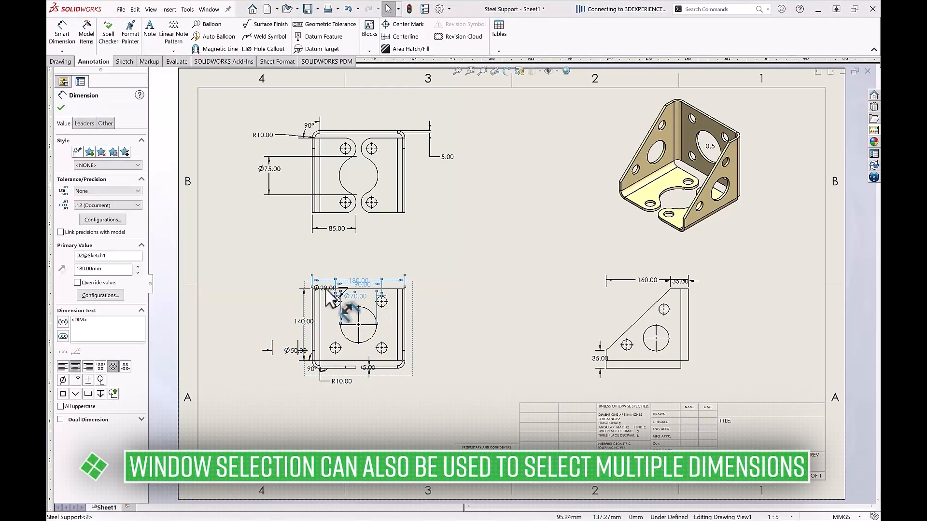
# - Add the remaining lower-view dimensions to the group selection
pyautogui.click(295, 350)
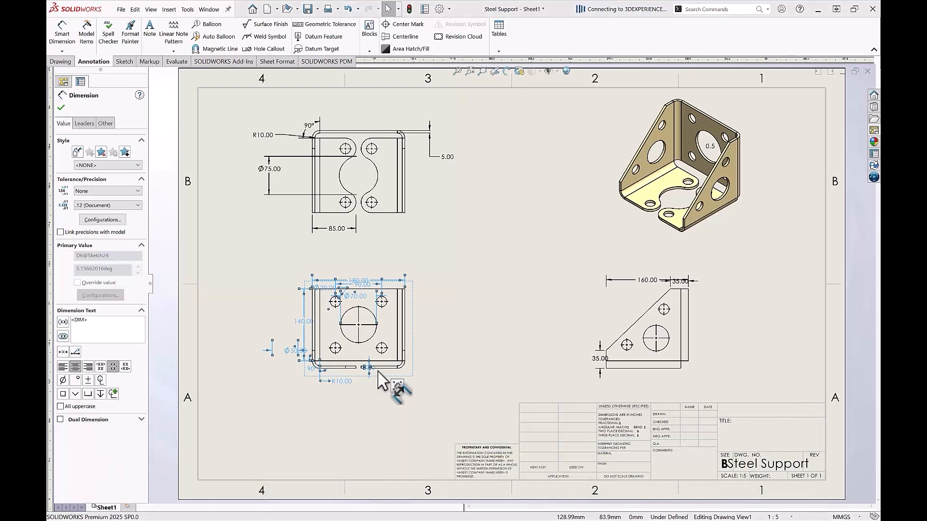
pyautogui.moveTo(387, 381)
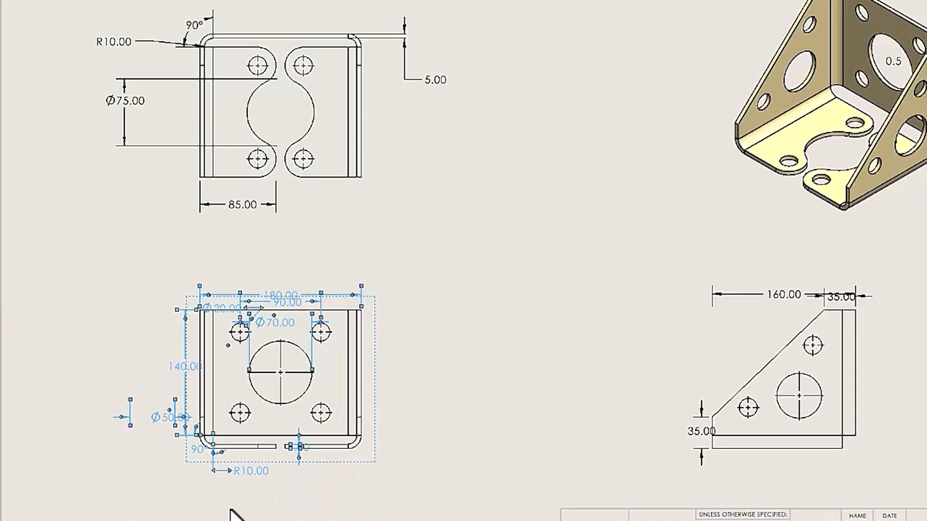
pyautogui.moveTo(360, 491)
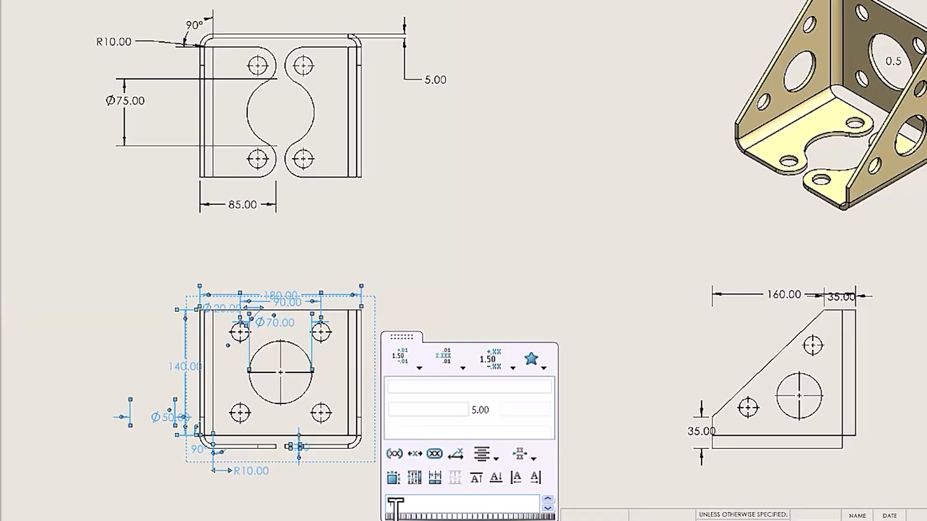
pyautogui.moveTo(394, 477)
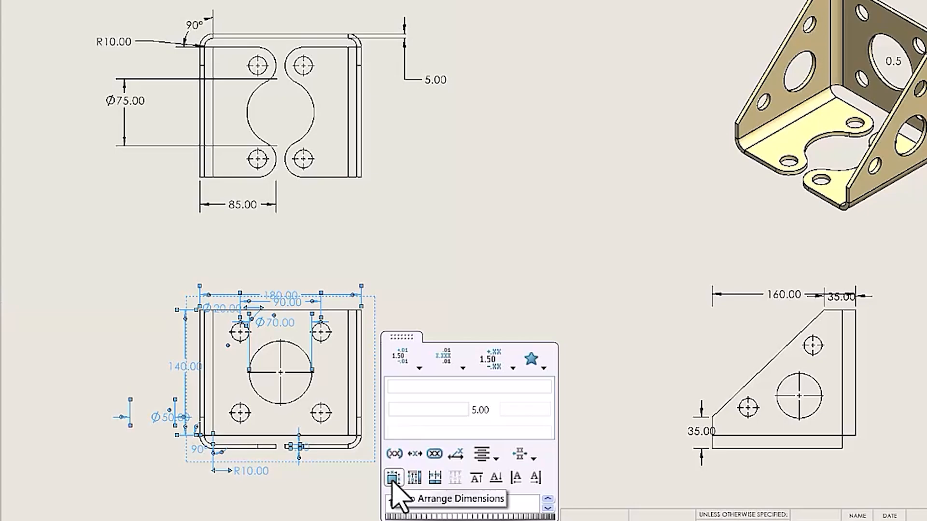
# - Run Arrange Dimensions so the lower view's dimensions spread neatly around its outline
pyautogui.click(393, 476)
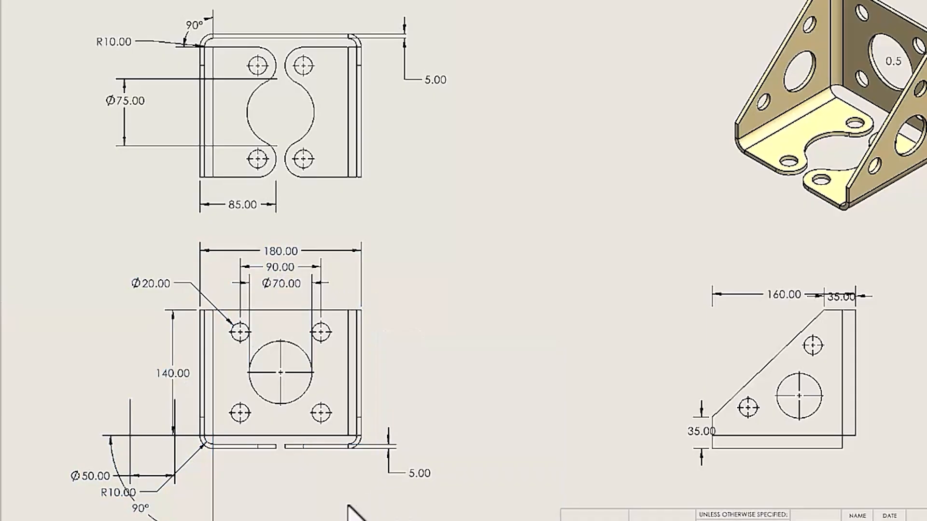
pyautogui.moveTo(348, 511)
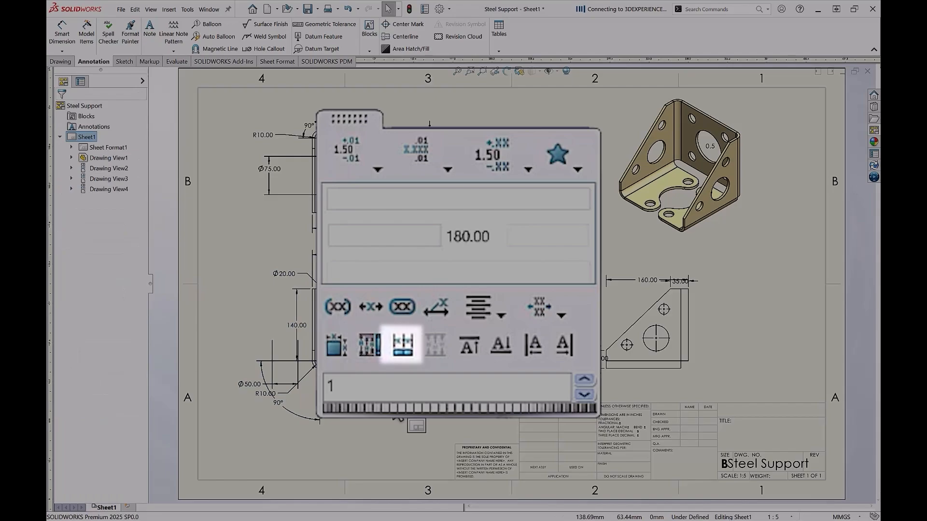
# - Align the 180.00, 90.00 and Ø70.00 dimensions parallel and space them evenly
pyautogui.click(435, 344)
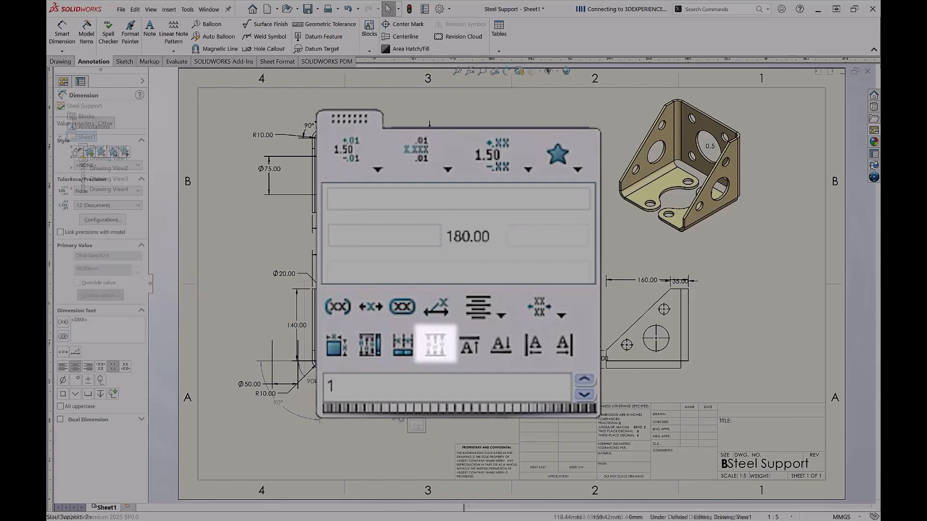
pyautogui.click(436, 345)
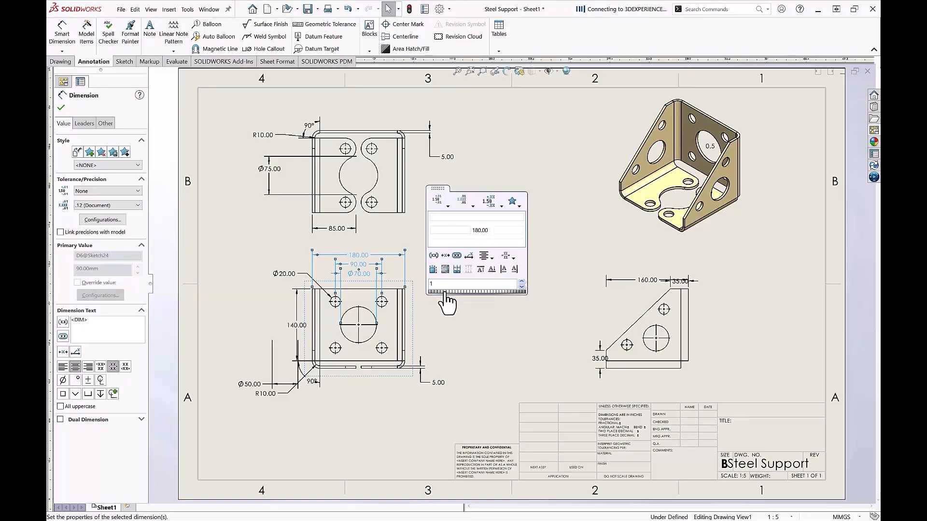
pyautogui.moveTo(458, 302)
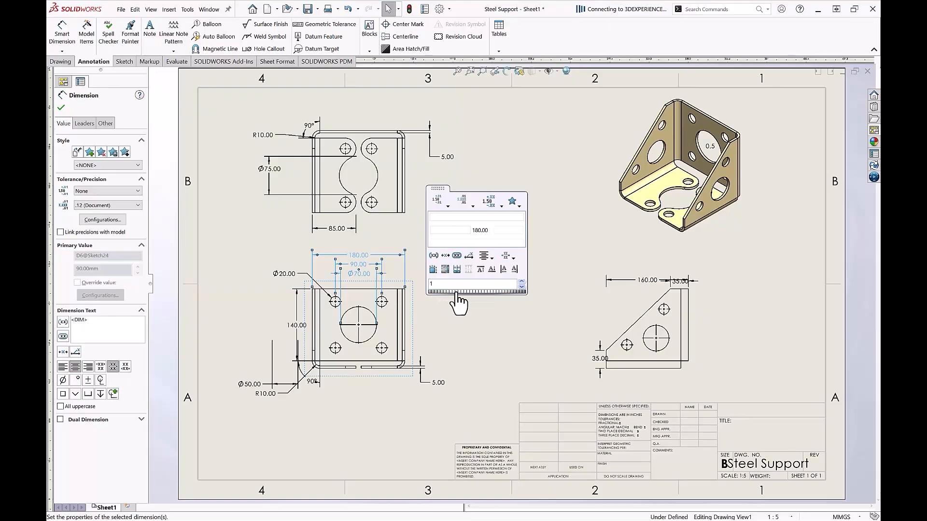
pyautogui.moveTo(485, 306)
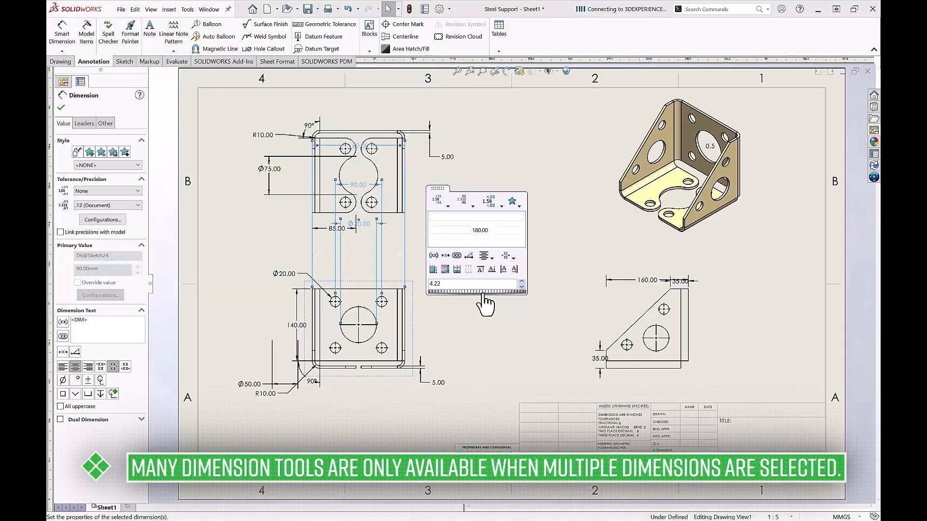
pyautogui.moveTo(470, 305)
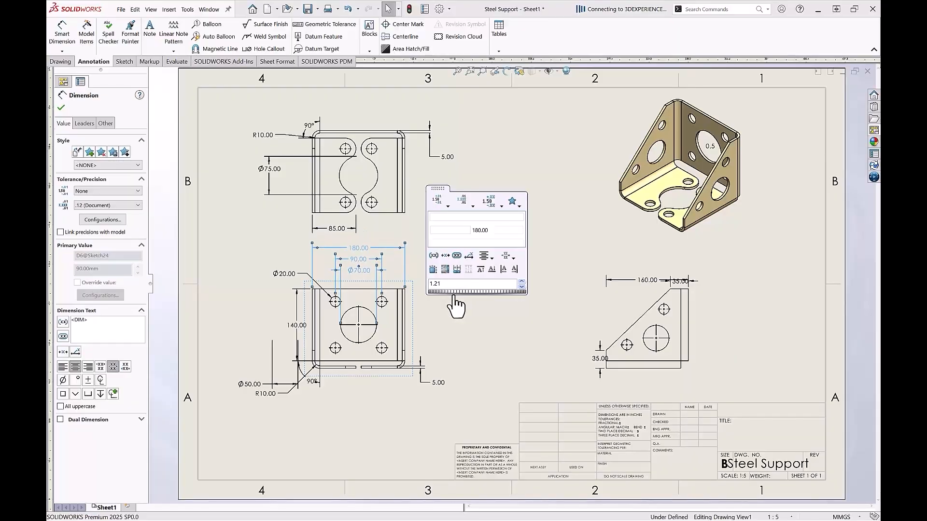
pyautogui.moveTo(451, 331)
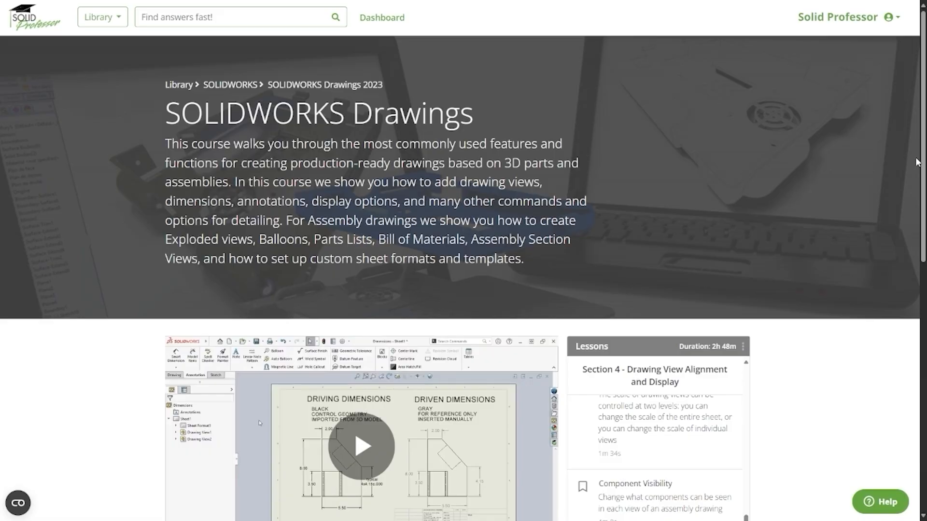
# - Find Introduction to Dimensions in the lesson list and start its video
pyautogui.scroll(-3)
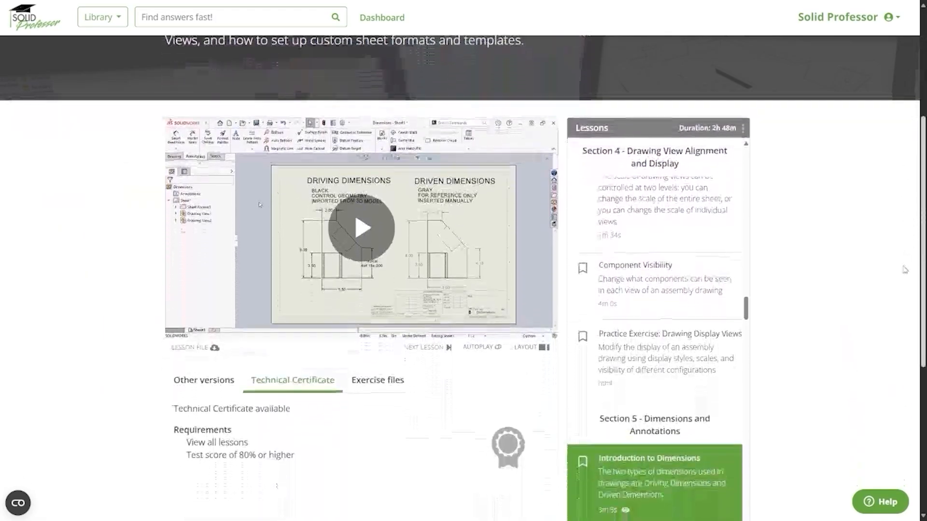
pyautogui.scroll(3)
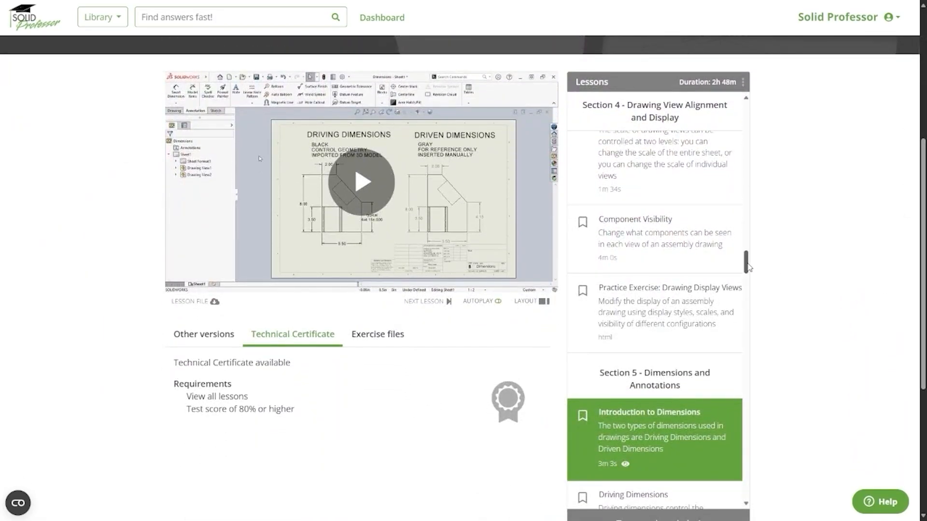
pyautogui.scroll(-3)
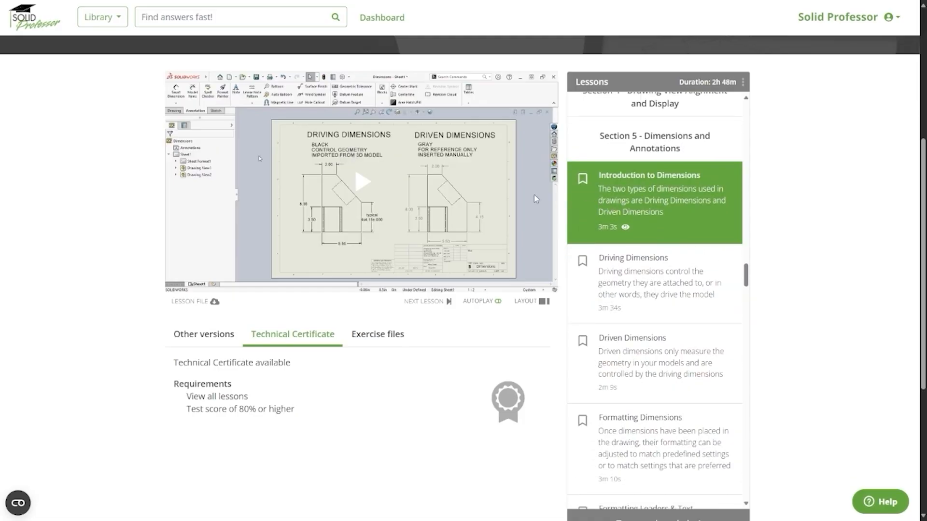
pyautogui.click(361, 182)
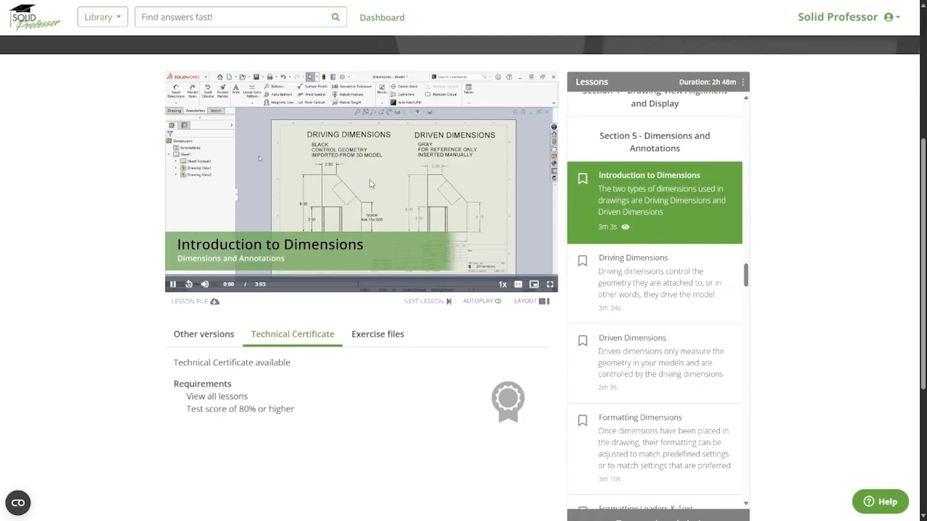